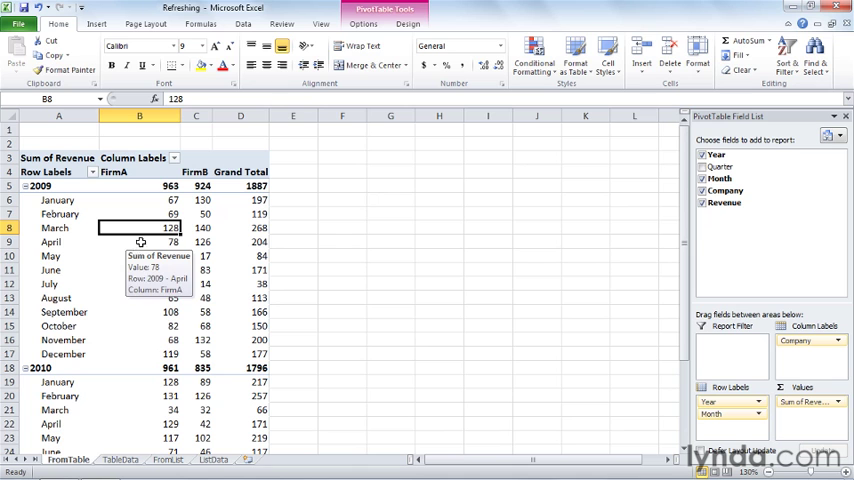
Select the PivotTable and bring up its PivotTable Tools Options ribbon.
{"action": "left_click", "coordinate": [364, 24]}
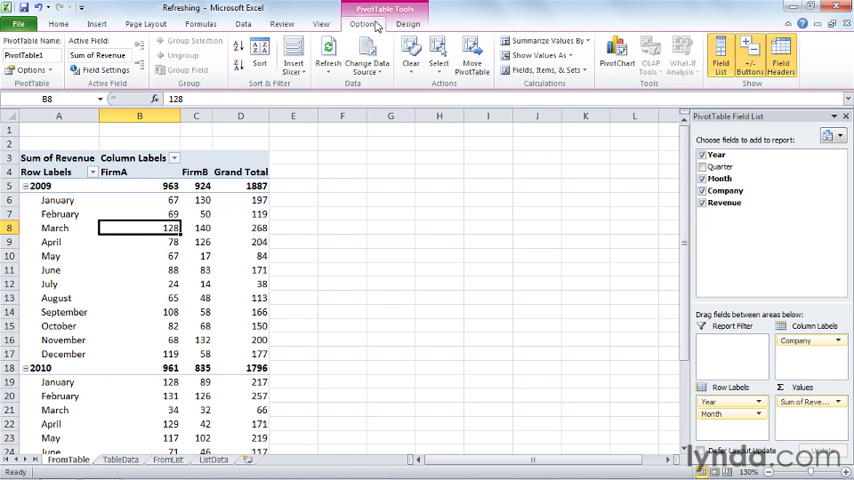
{"action": "mouse_move", "coordinate": [368, 52]}
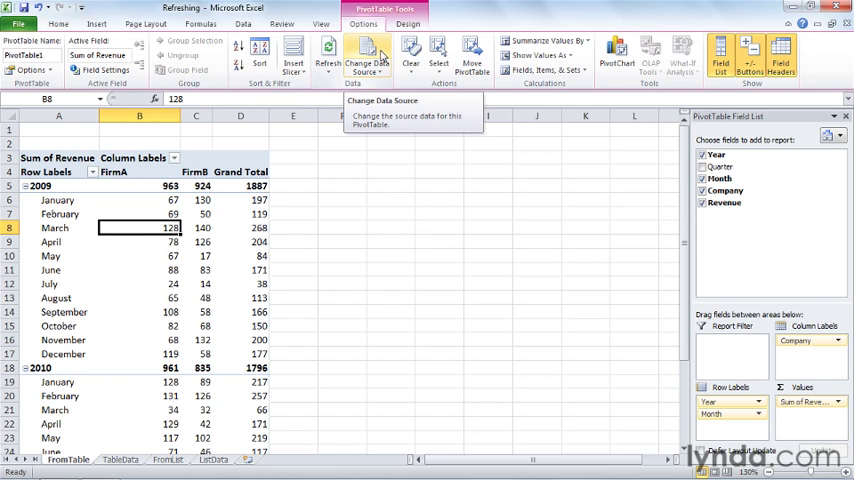
Bring up Change PivotTable Data Source, revealing the PivotData table as the range.
{"action": "left_click", "coordinate": [364, 56]}
{"action": "type", "text": "FirmData"}
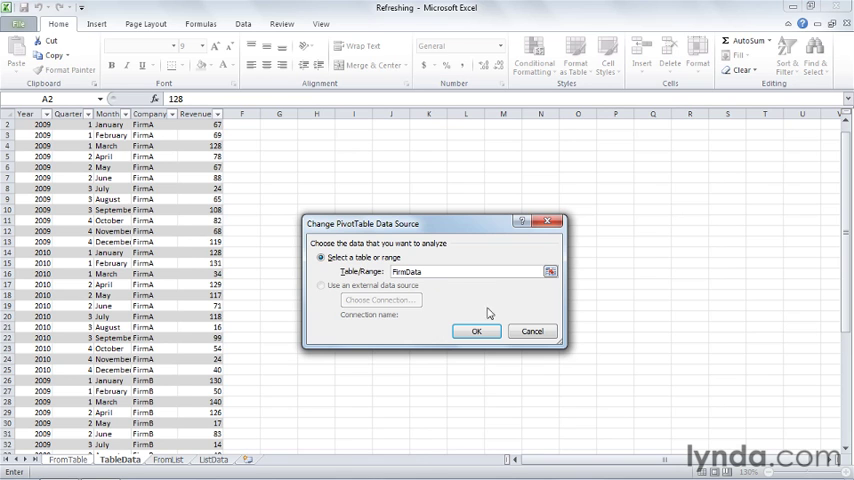
Cancel the data source dialog and go to the TableData sheet's last rows.
{"action": "left_click", "coordinate": [476, 332]}
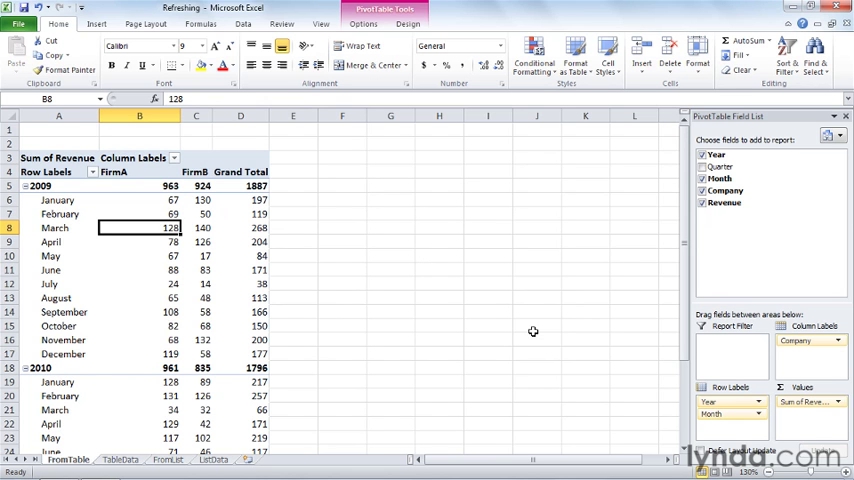
{"action": "left_click", "coordinate": [118, 460]}
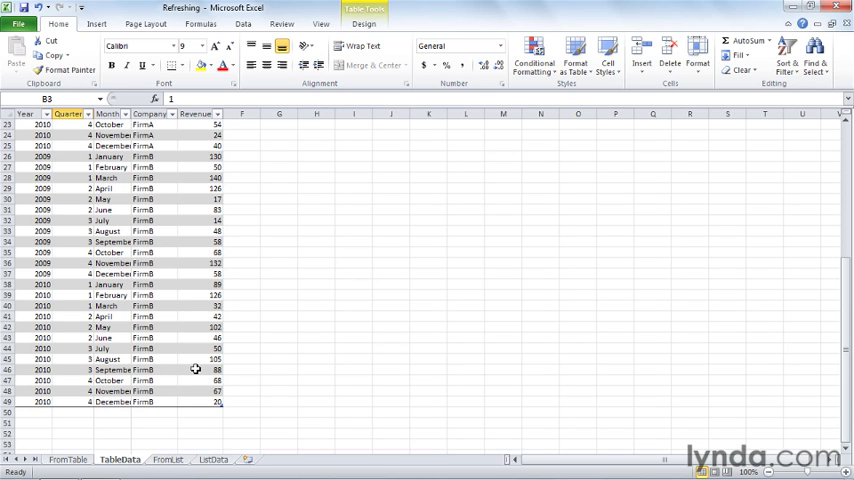
Enter a new bottom row in the table: 2011, 1, January, FirmA, revenue 200.
{"action": "left_click", "coordinate": [200, 400]}
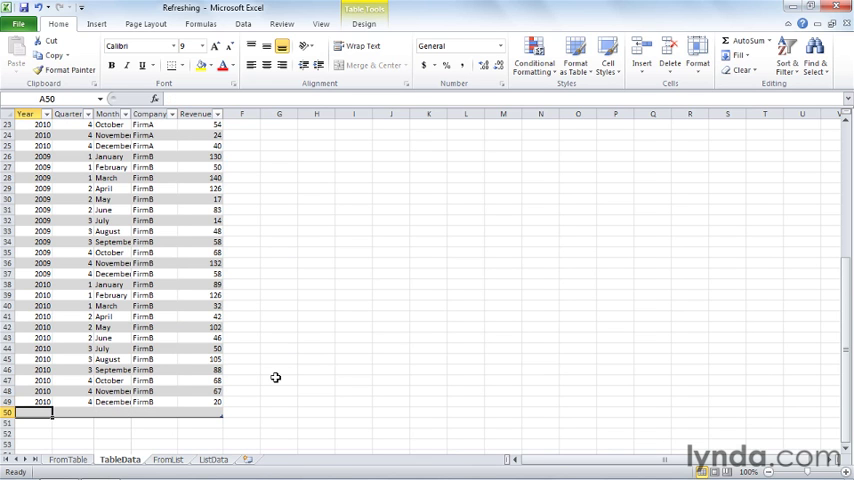
{"action": "type", "text": "2011"}
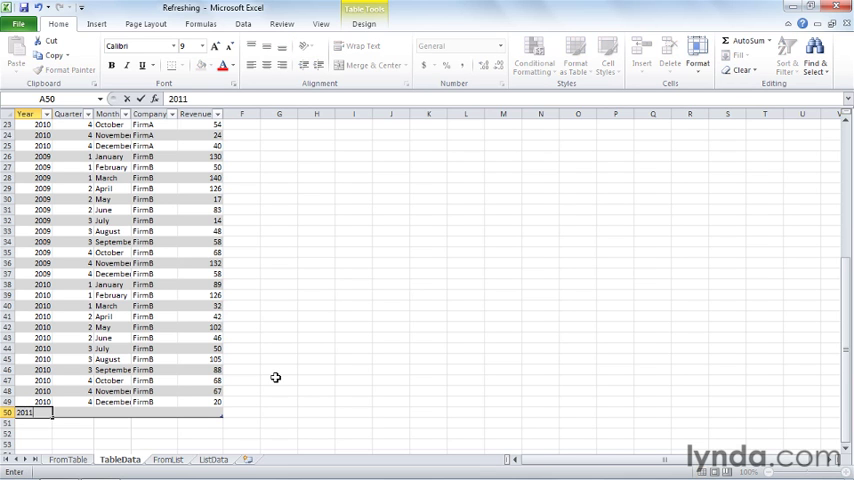
{"action": "type", "text": "1"}
{"action": "left_click", "coordinate": [112, 412]}
{"action": "type", "text": "January"}
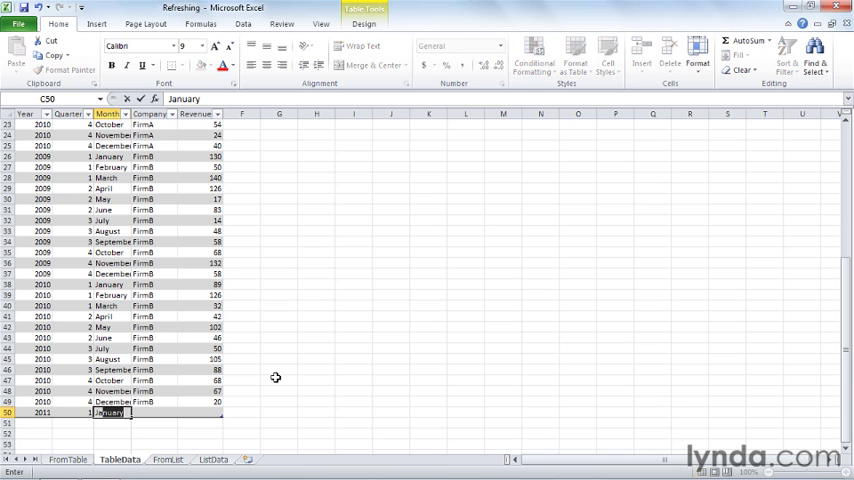
{"action": "key", "text": "Tab"}
{"action": "type", "text": "FirmA"}
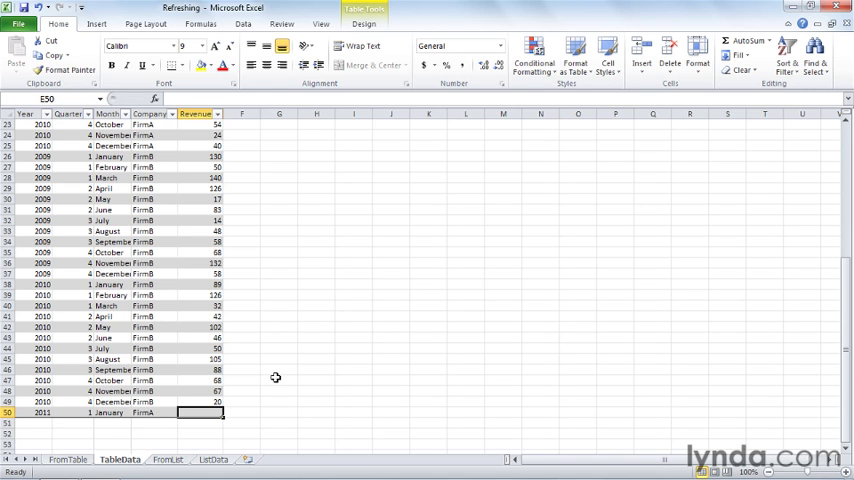
{"action": "type", "text": "200"}
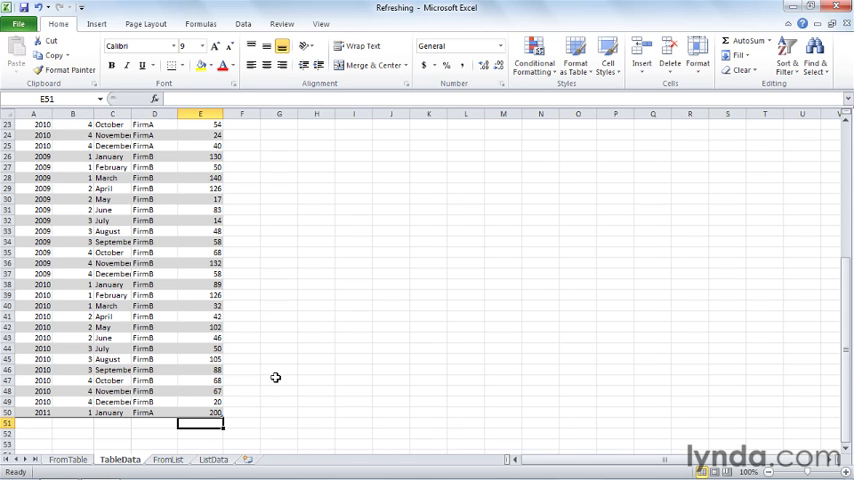
Refresh the FromTable PivotTable so it picks up the new 2011 row.
{"action": "left_click", "coordinate": [68, 460]}
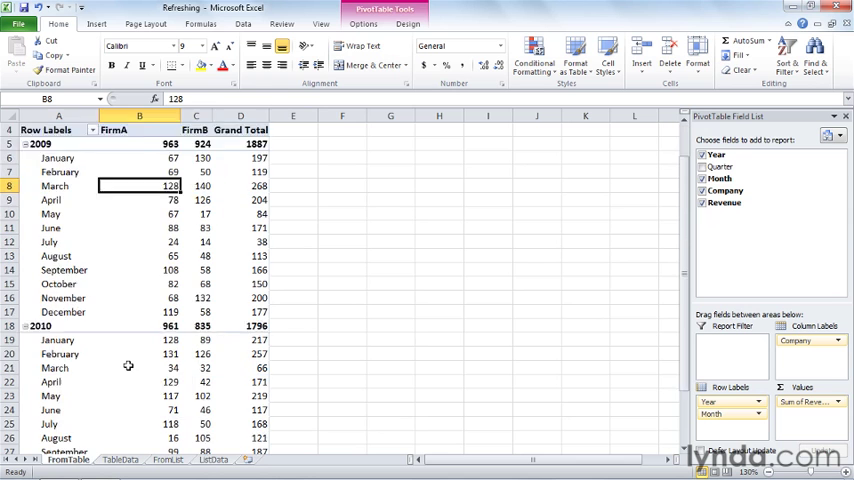
{"action": "scroll", "scroll_direction": "down", "scroll_amount": 3}
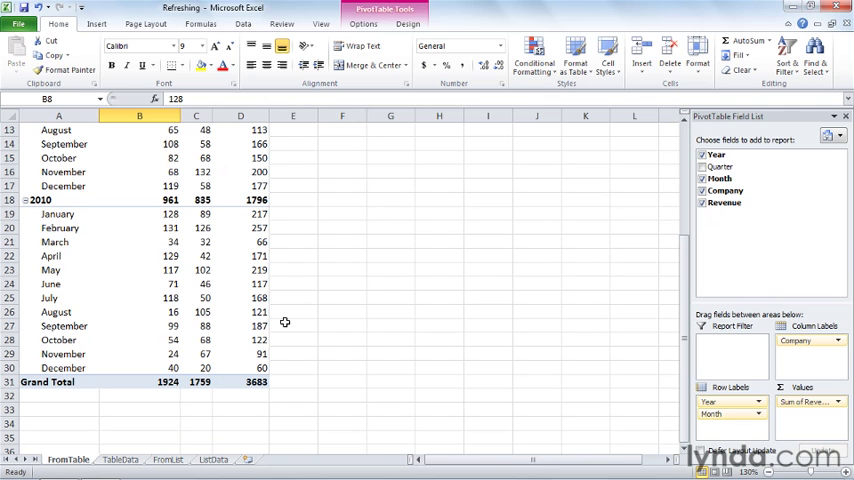
{"action": "left_click", "coordinate": [364, 24]}
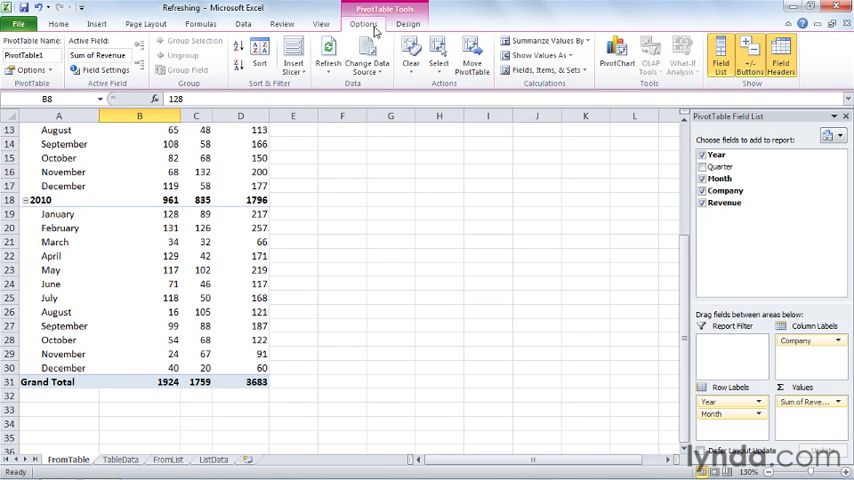
{"action": "left_click", "coordinate": [328, 56]}
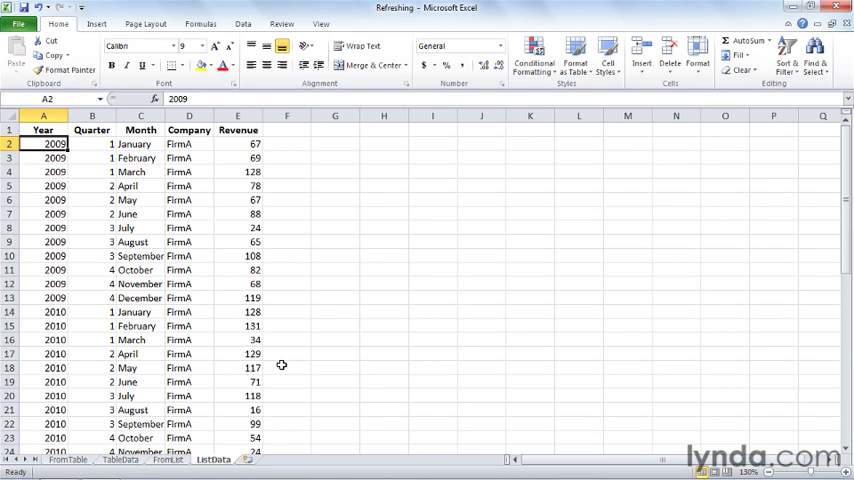
Enter row 50 below the ListData list: 2011, 1, January, FirmA, 200.
{"action": "scroll", "scroll_direction": "down", "scroll_amount": 3}
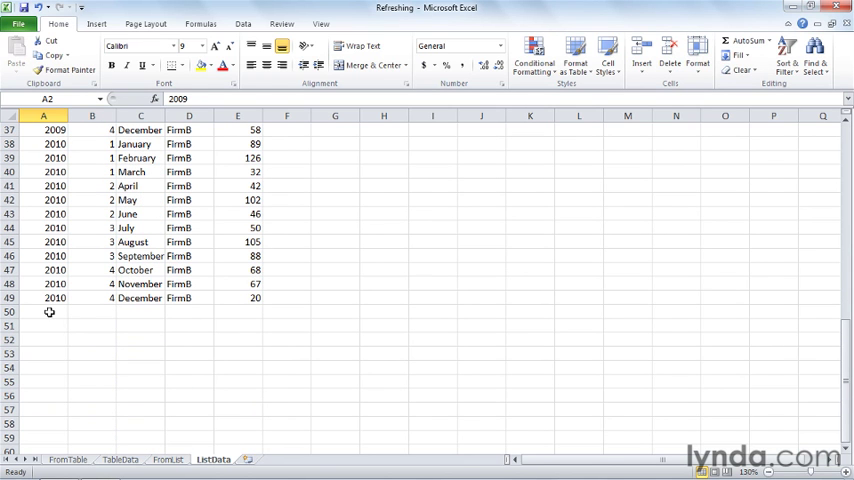
{"action": "left_click", "coordinate": [44, 312]}
{"action": "type", "text": "2011"}
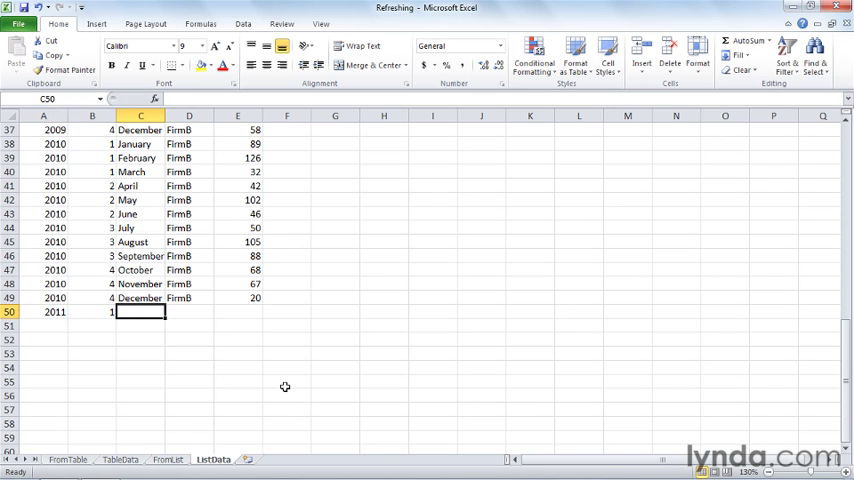
{"action": "type", "text": "January"}
{"action": "left_click", "coordinate": [188, 312]}
{"action": "type", "text": "FirmA"}
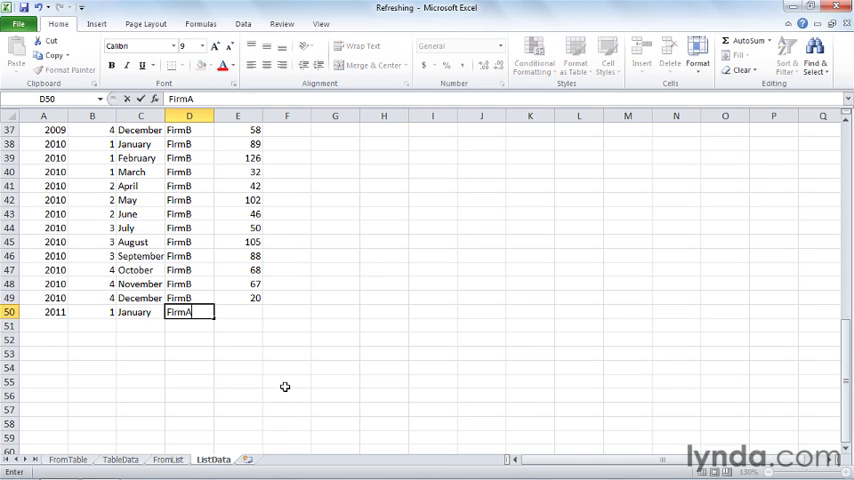
{"action": "type", "text": "200"}
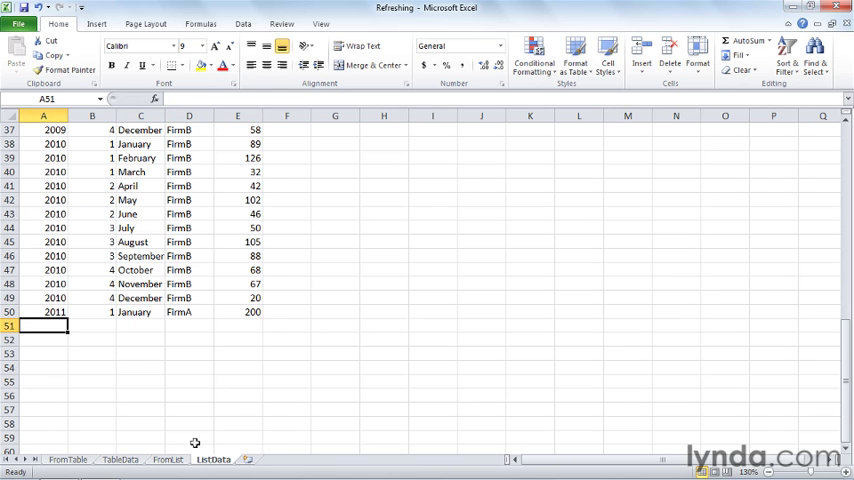
Go to the FromList PivotTable (grand total 3683) and show its Options ribbon.
{"action": "left_click", "coordinate": [168, 460]}
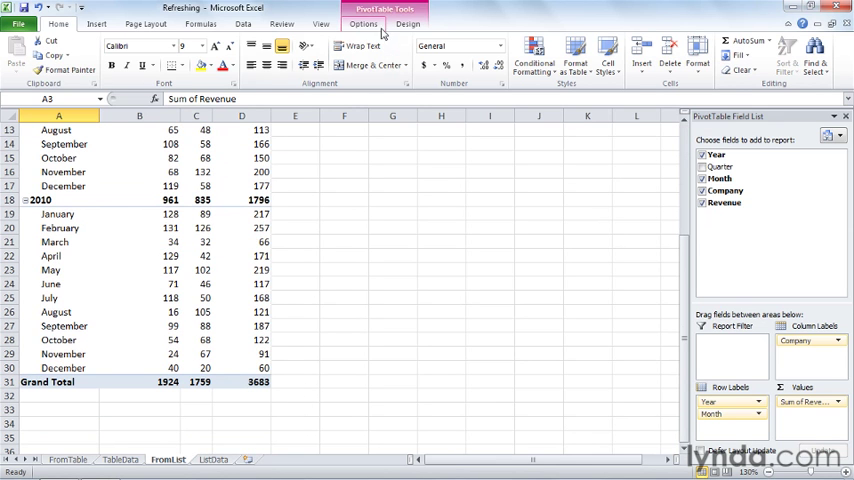
{"action": "left_click", "coordinate": [364, 24]}
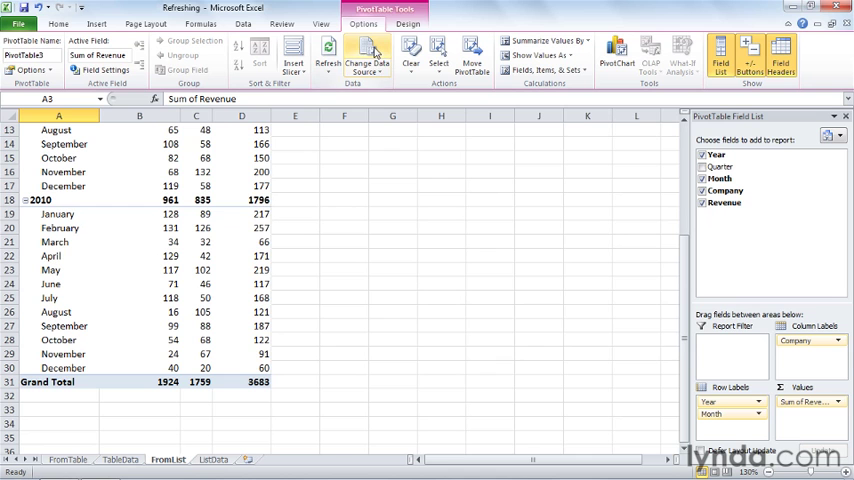
Change the source range to end at $E$50, giving a 2011 row and grand total 3883.
{"action": "left_click", "coordinate": [366, 56]}
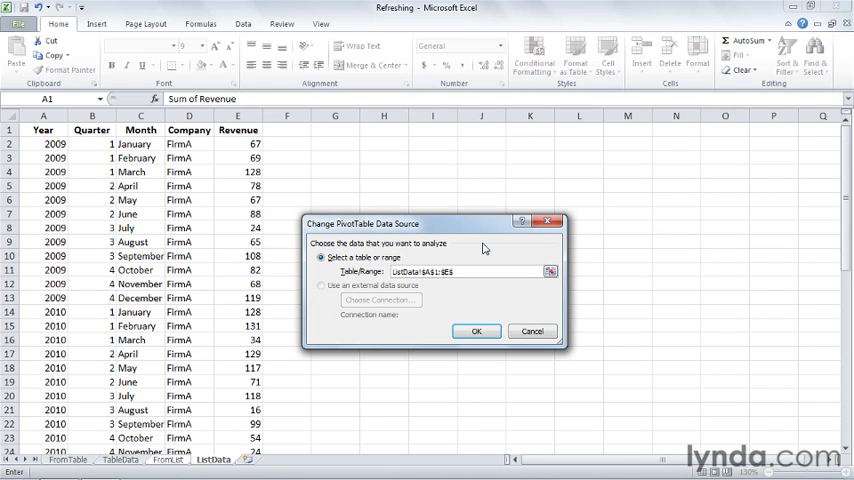
{"action": "type", "text": "0"}
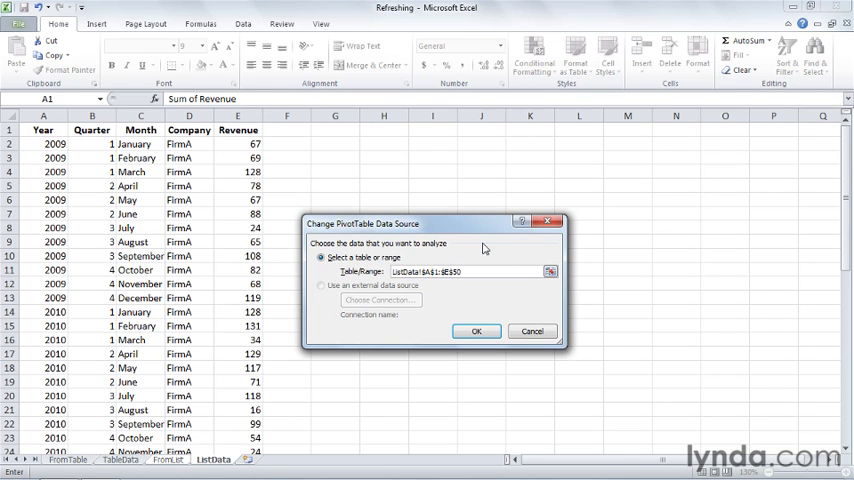
{"action": "left_click", "coordinate": [476, 332]}
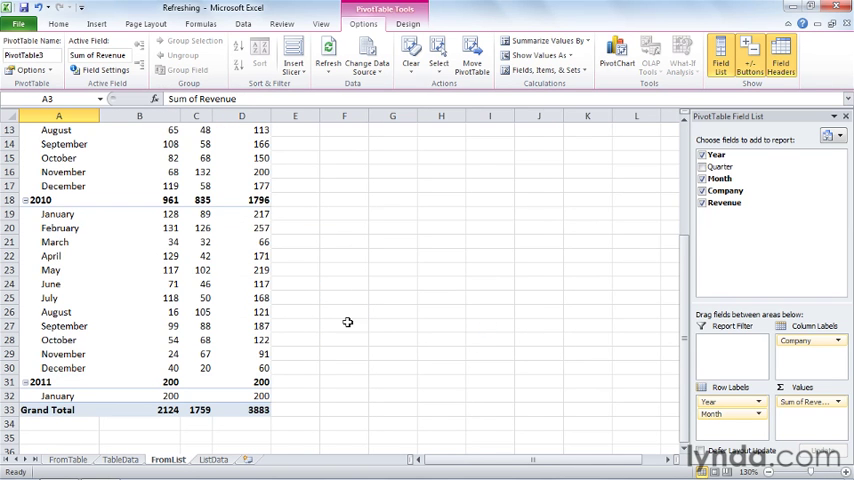
{"action": "mouse_move", "coordinate": [338, 320]}
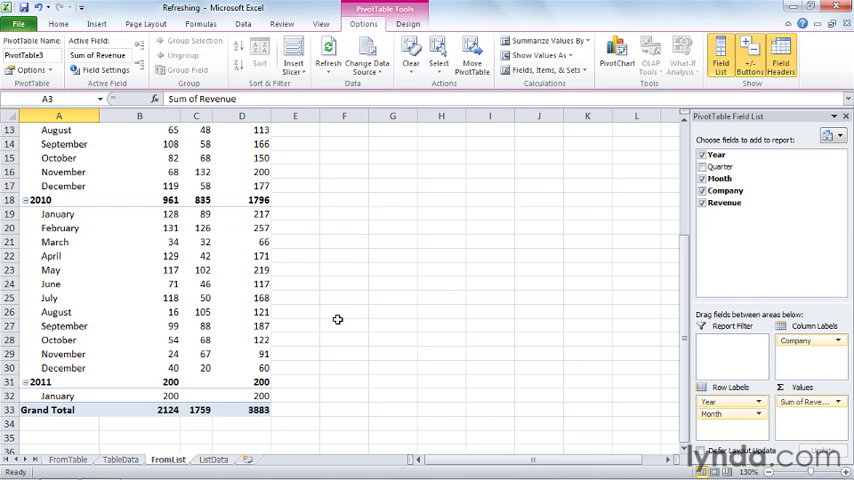